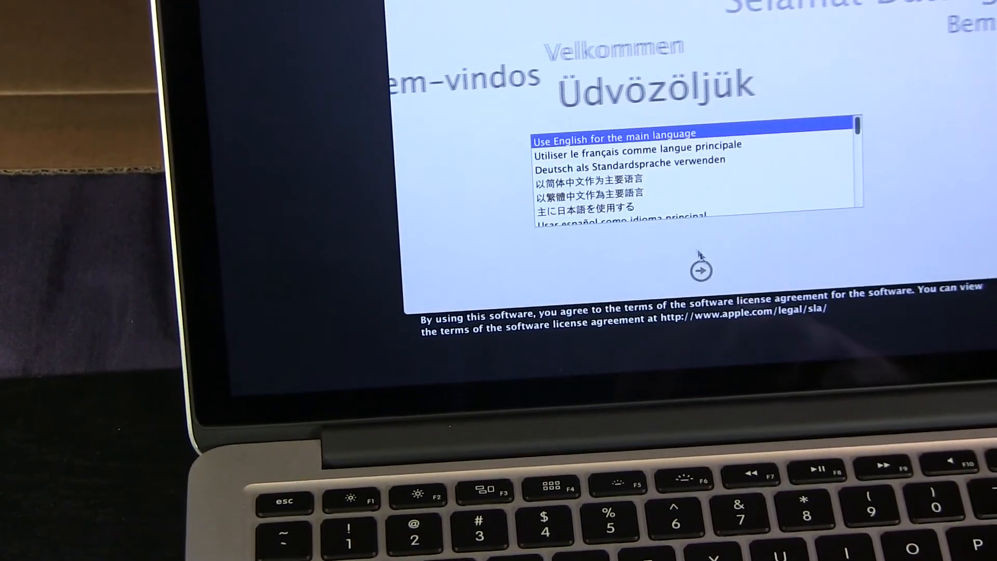
# Step: Choose English, United States and the U.S. keyboard, then join the Snoopy Wi-Fi network
pyautogui.click(700, 270)
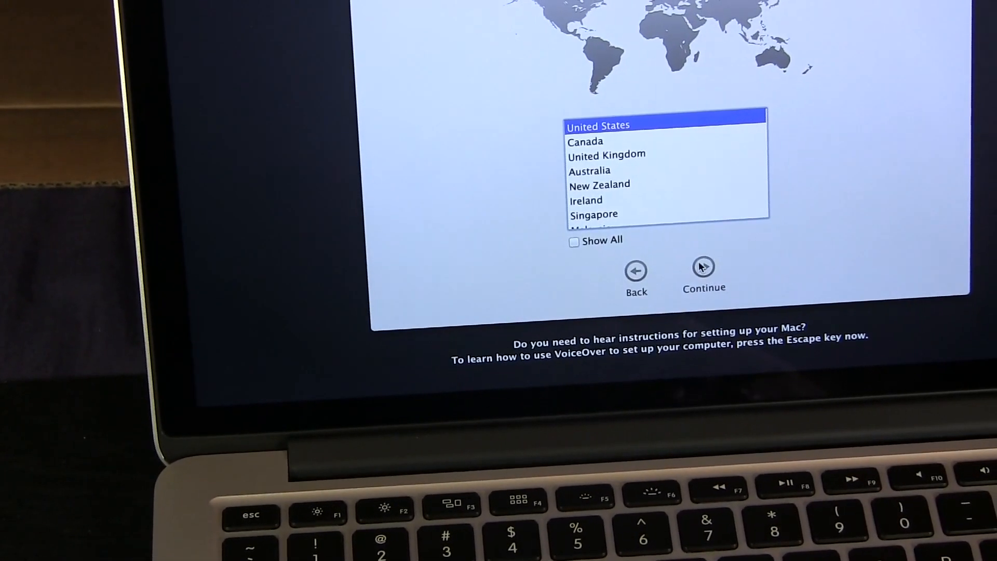
pyautogui.click(704, 267)
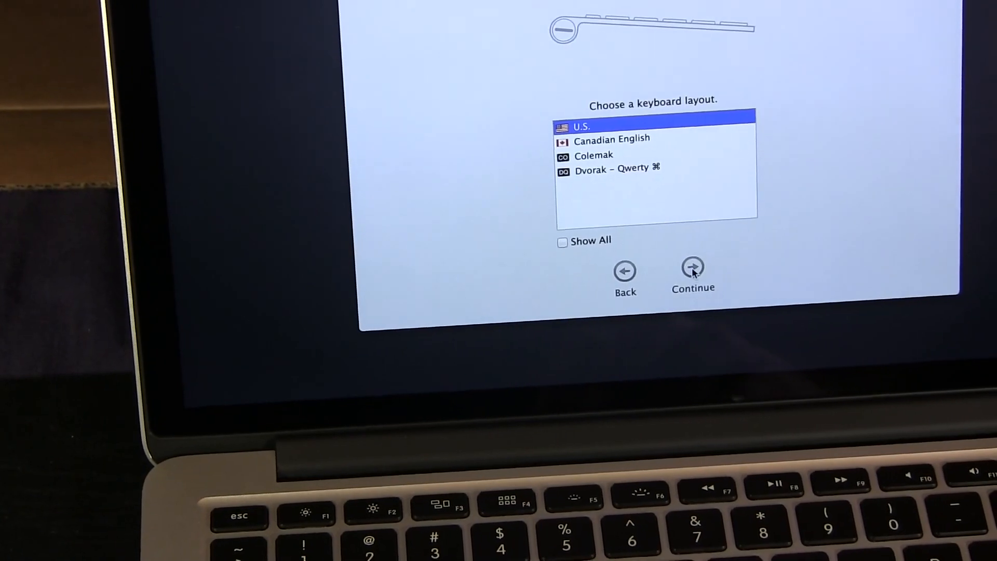
pyautogui.click(693, 268)
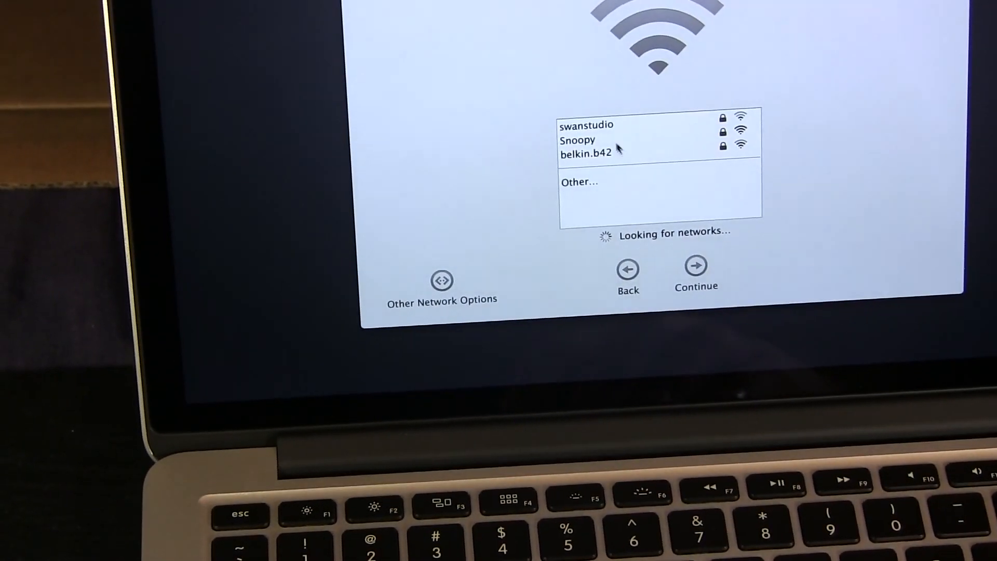
pyautogui.click(577, 140)
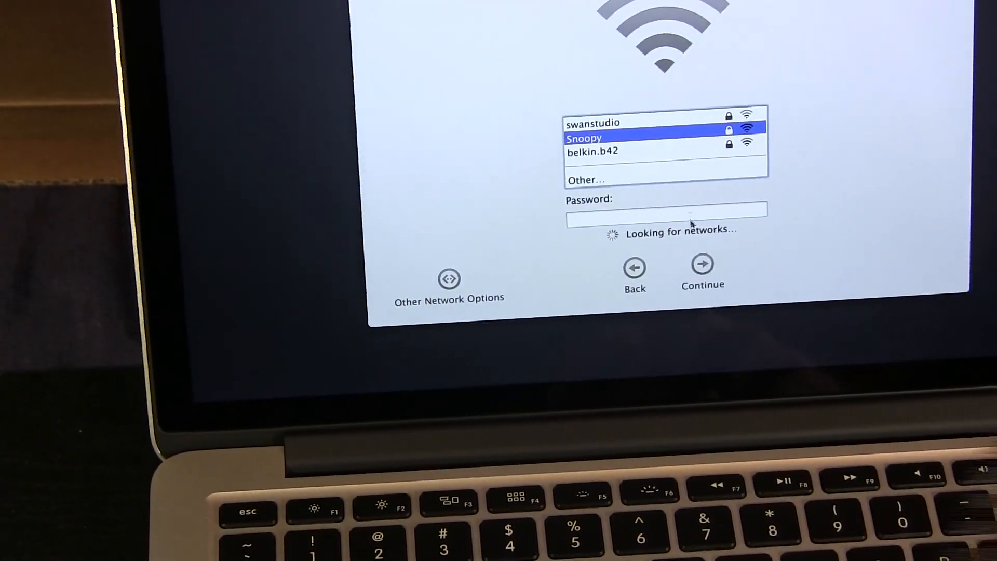
pyautogui.click(703, 274)
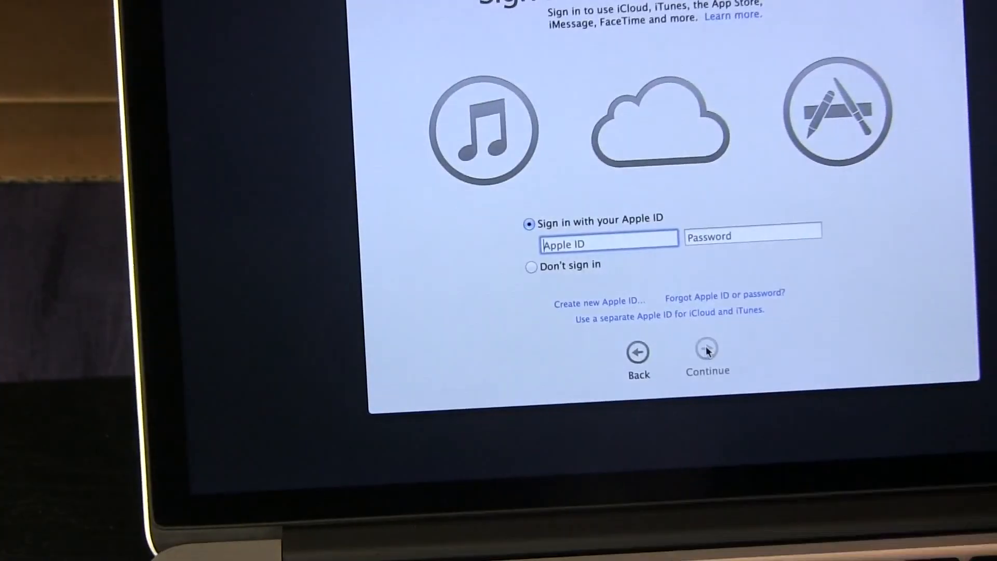
# Step: Skip Apple ID sign-in, agree to the Terms and Conditions, and register the Mac
pyautogui.click(706, 351)
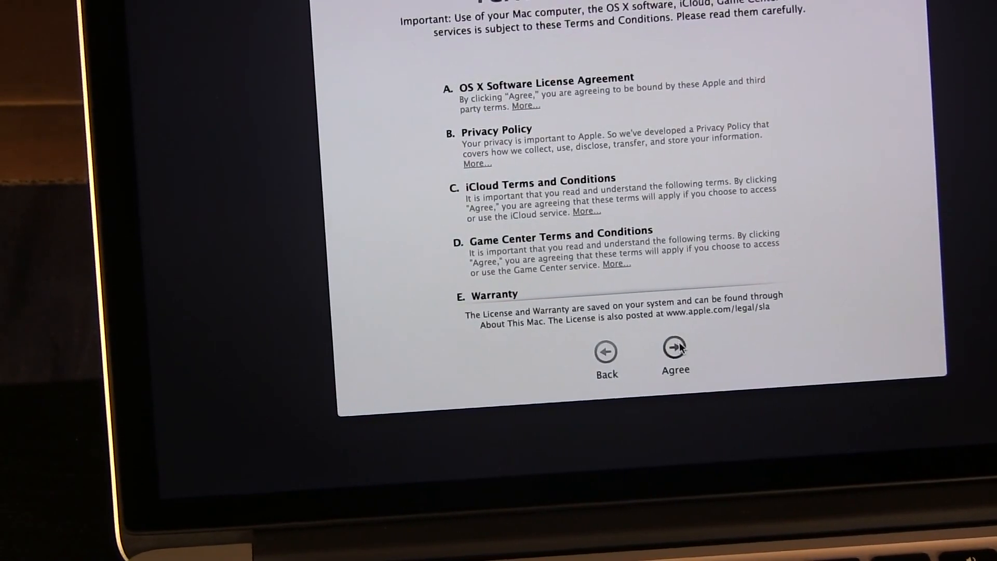
pyautogui.click(674, 351)
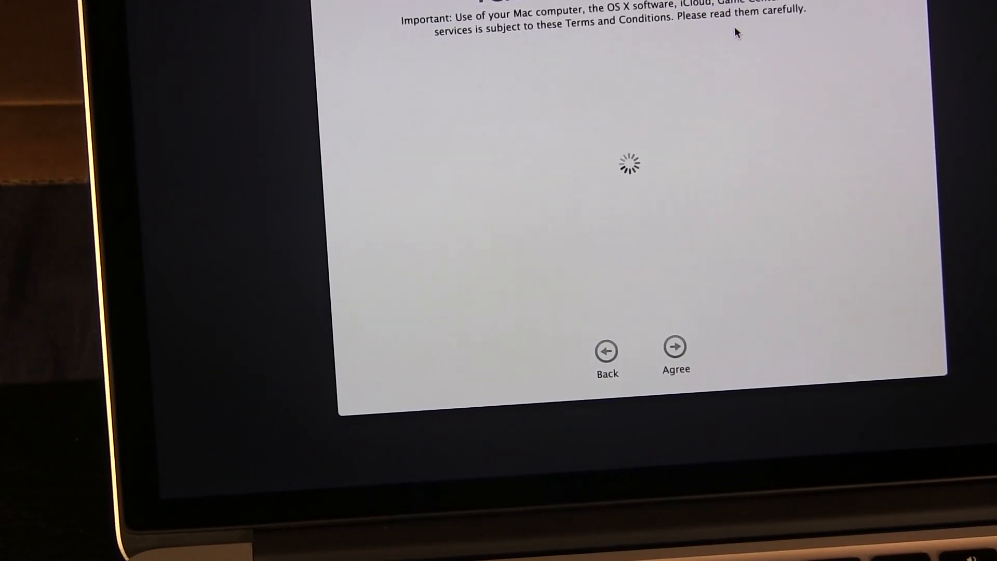
pyautogui.click(675, 351)
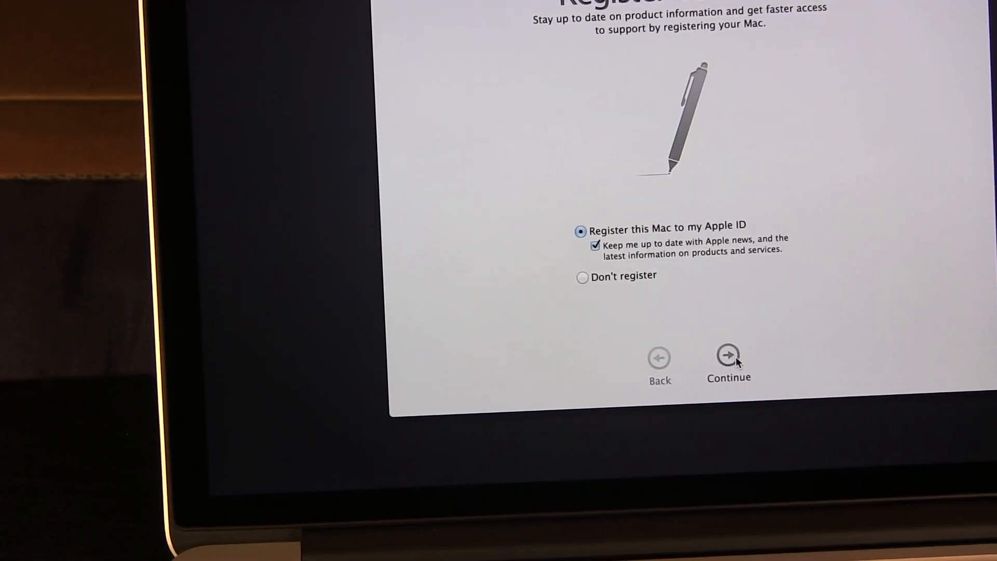
pyautogui.click(728, 354)
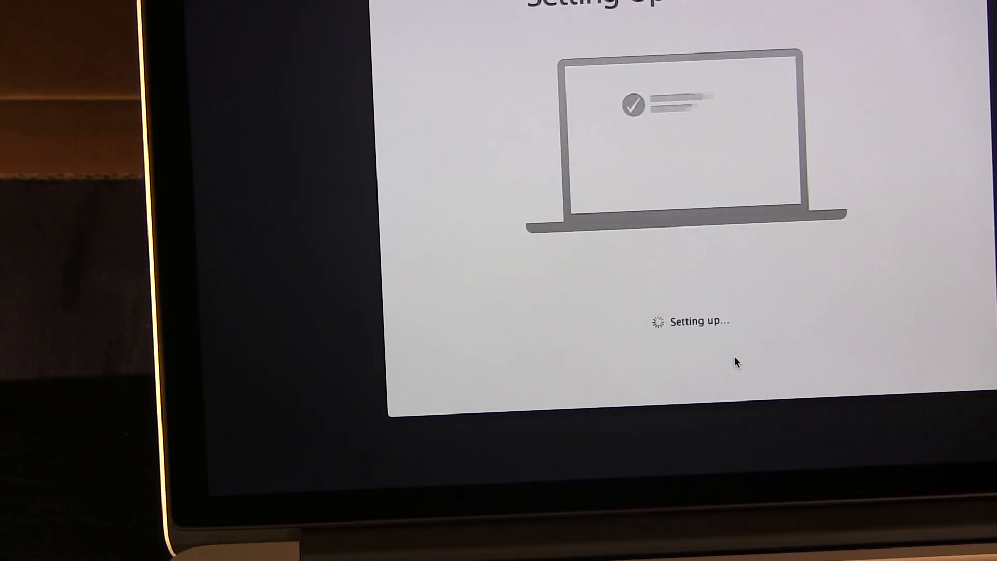